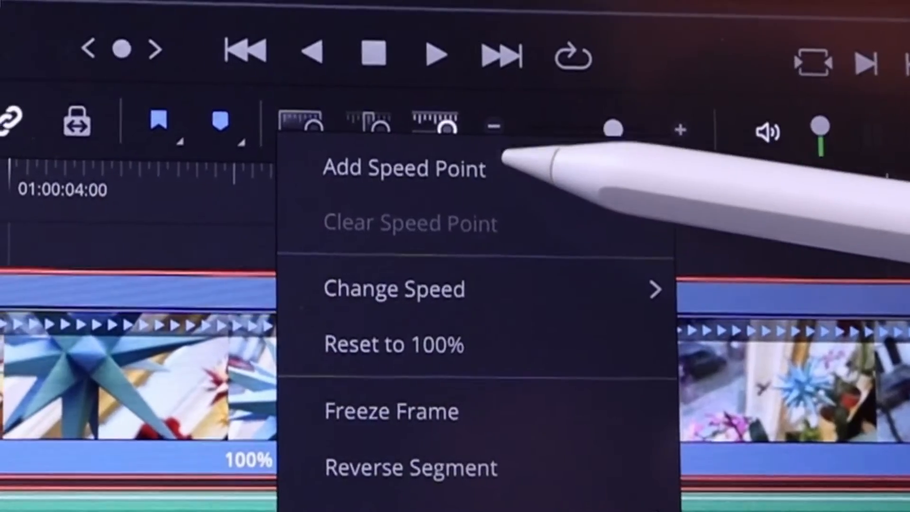
# - Add a speed point splitting the clip into 96% and 162% segments
pyautogui.click(404, 169)
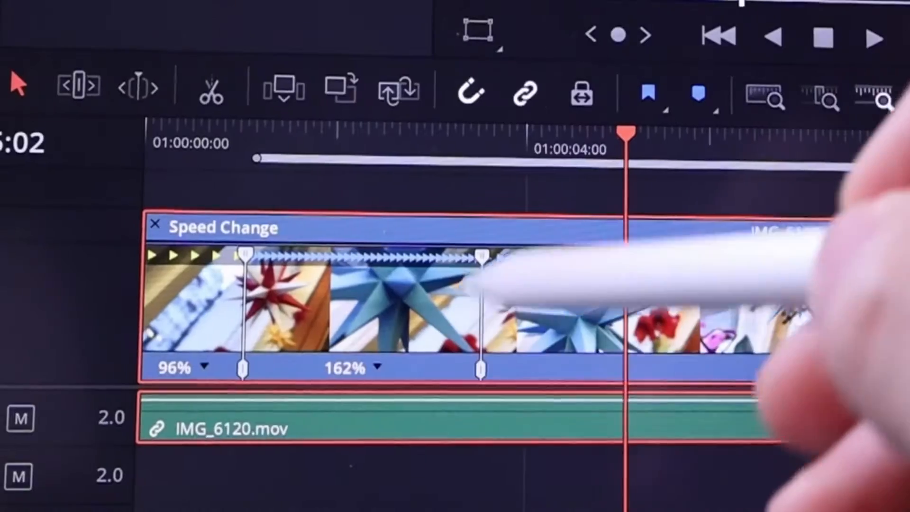
# - Drag the middle section's speed handle so it plays at 162% after the 96% opening
pyautogui.moveTo(482, 368); pyautogui.dragTo(458, 368)
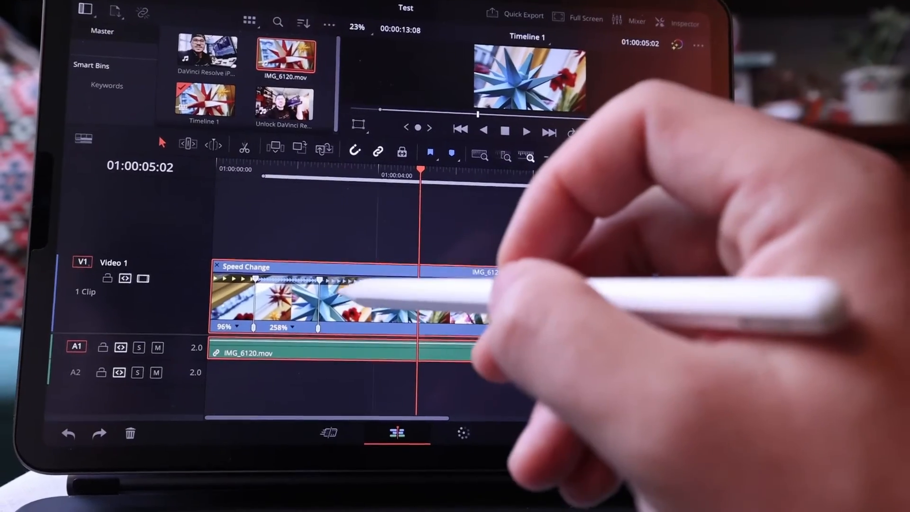
# - Bring up the clip's retime options after setting the second segment to 258%
pyautogui.rightClick(348, 295)
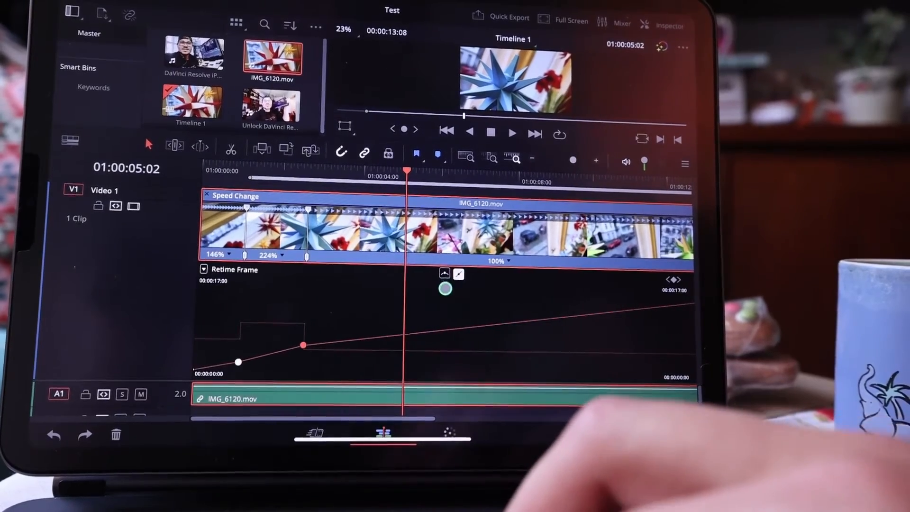
# - Drag the keyframe's bezier handle to smooth the retime curve bend
pyautogui.moveTo(443, 290); pyautogui.dragTo(356, 342)
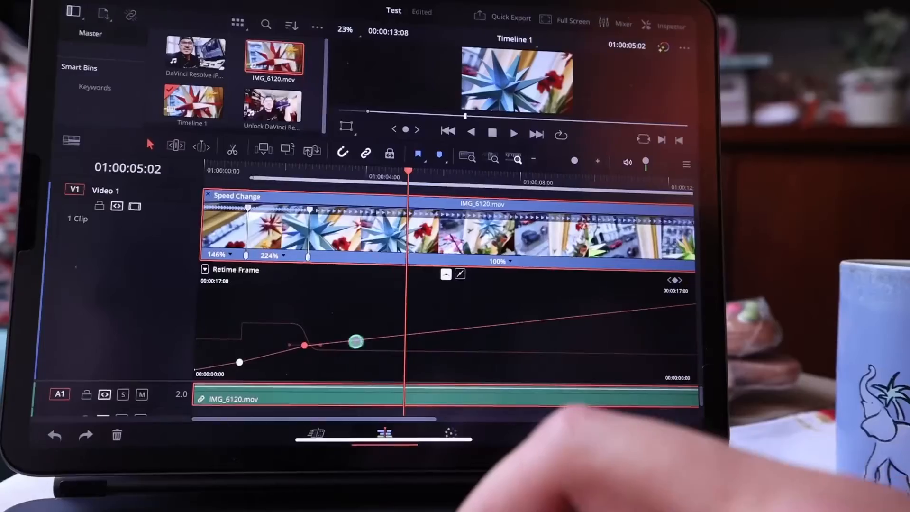